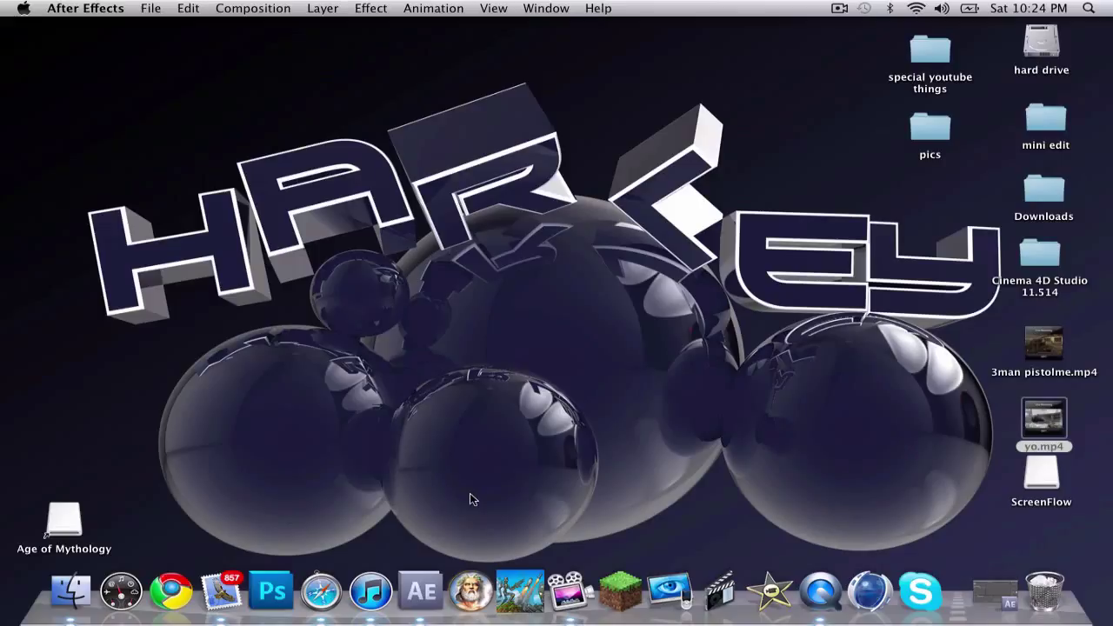
pyautogui.moveTo(790, 360)
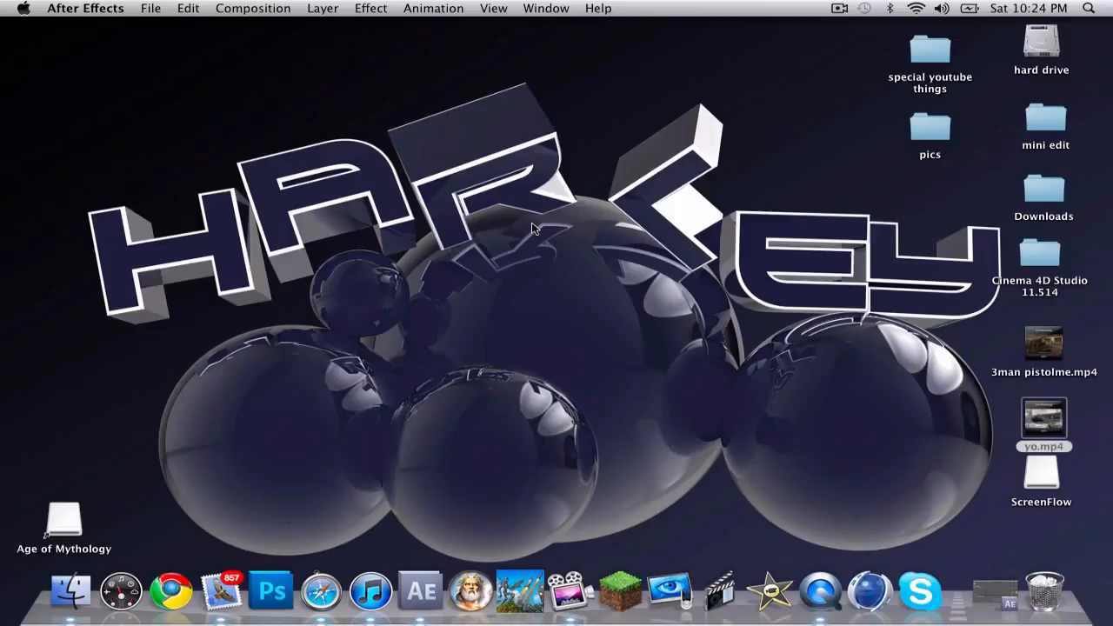
pyautogui.moveTo(678, 300)
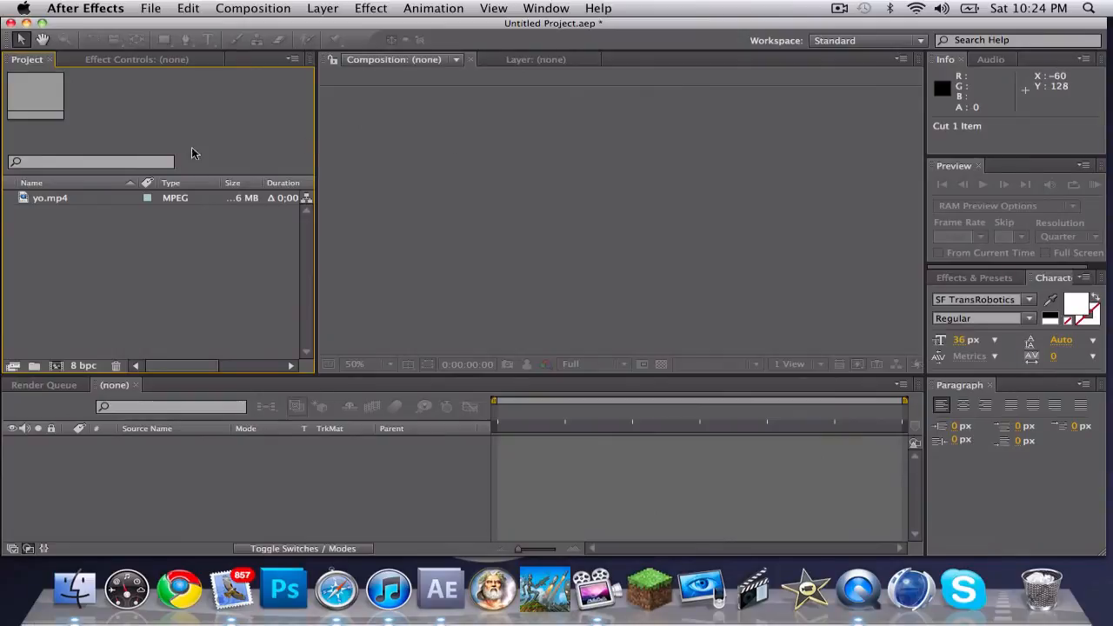
# Build a new composition 'yo' from the yo.mp4 clip via the Create a new Composition button
pyautogui.click(49, 199)
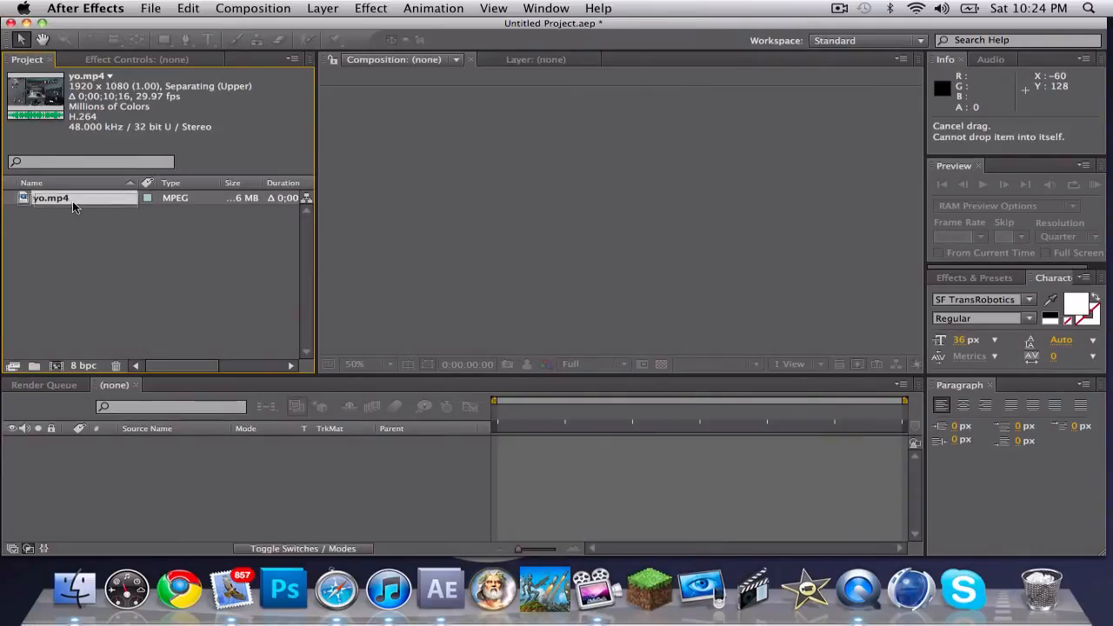
pyautogui.moveTo(51, 198); pyautogui.dragTo(243, 455)
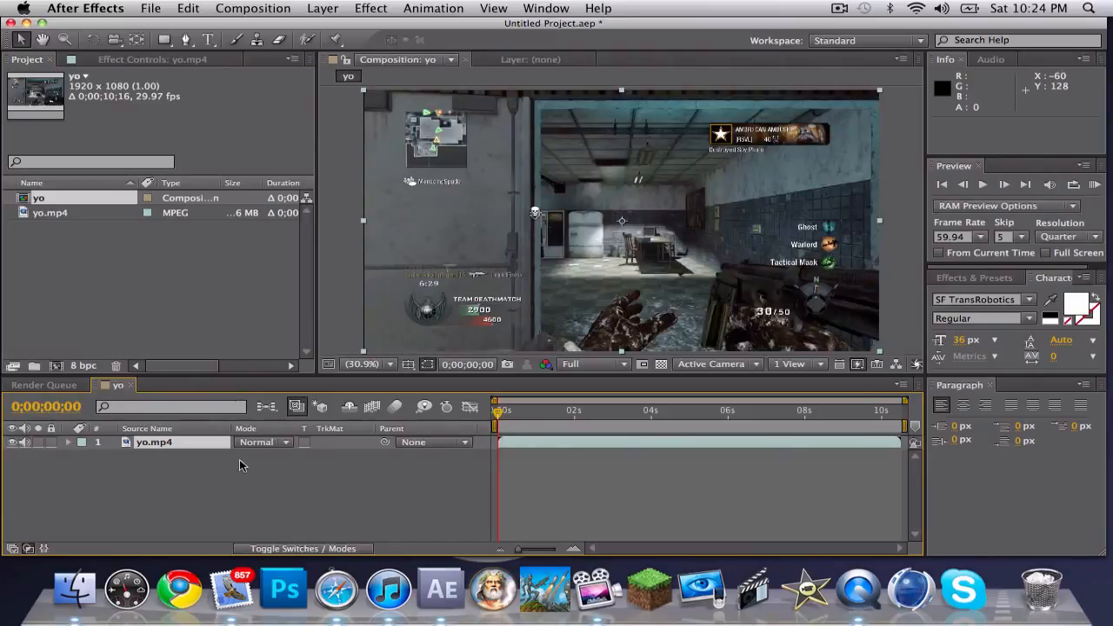
pyautogui.moveTo(362, 382)
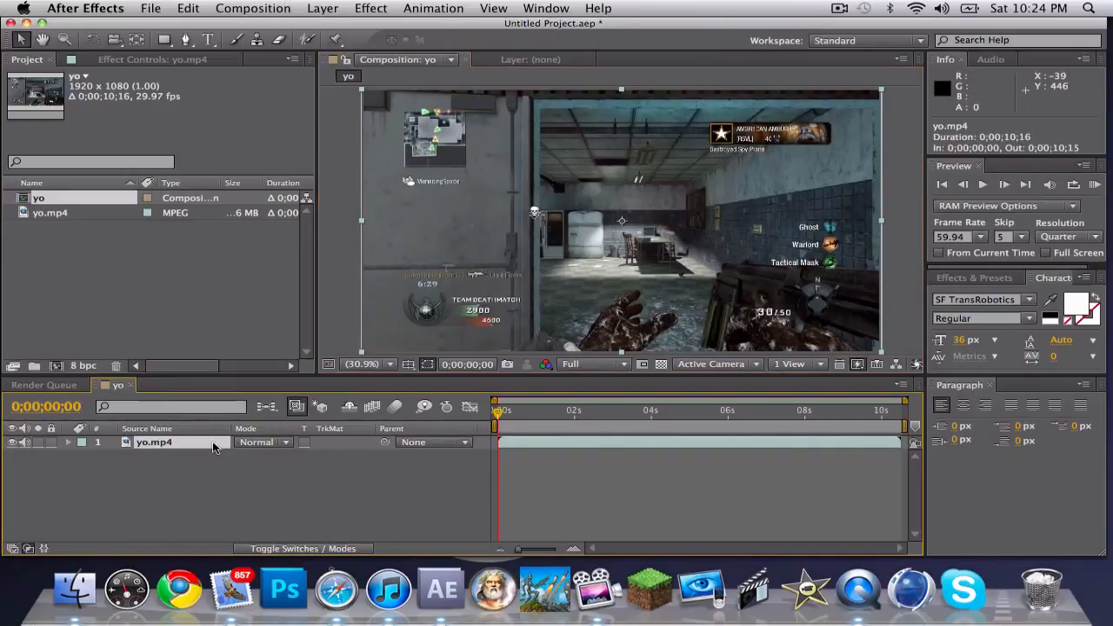
# Apply Effect > Color Correction > Curves to the yo.mp4 layer
pyautogui.click(371, 6)
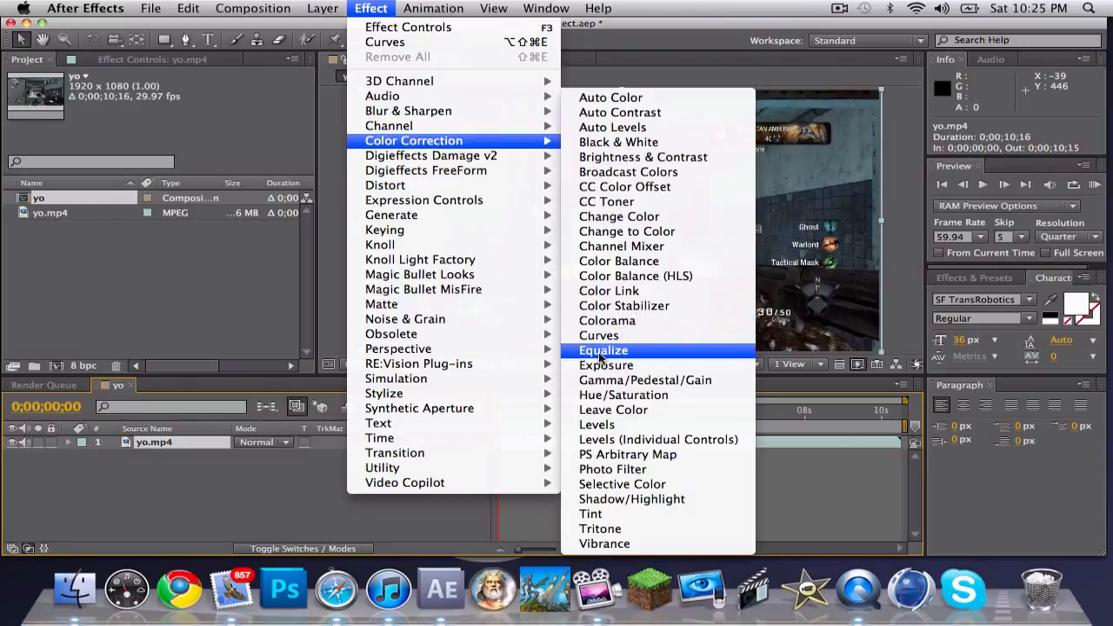
pyautogui.click(599, 334)
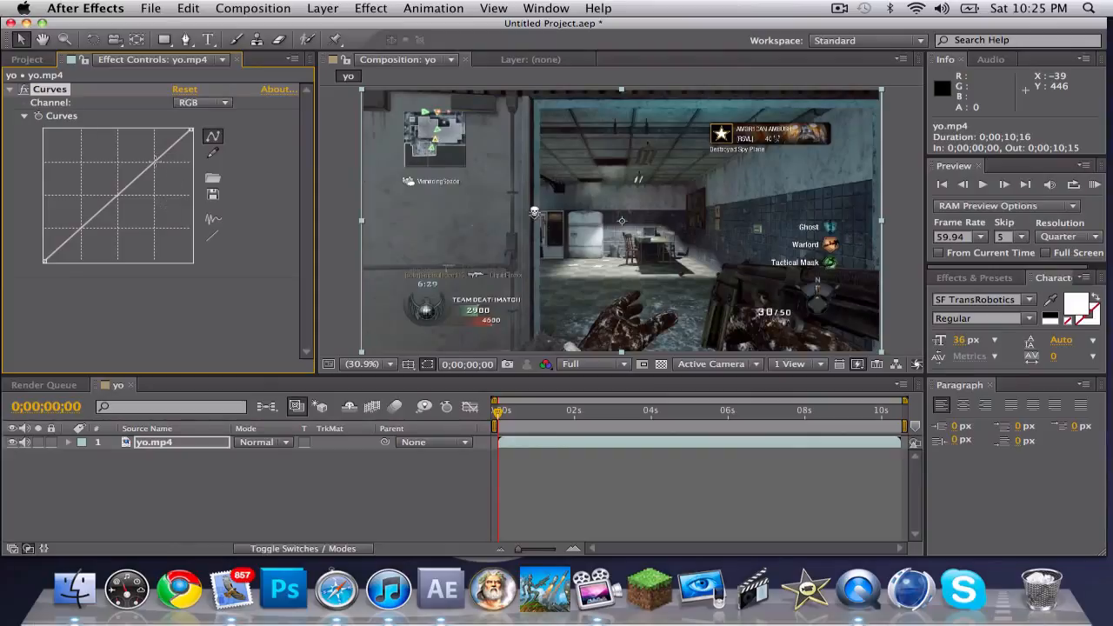
pyautogui.moveTo(403, 254)
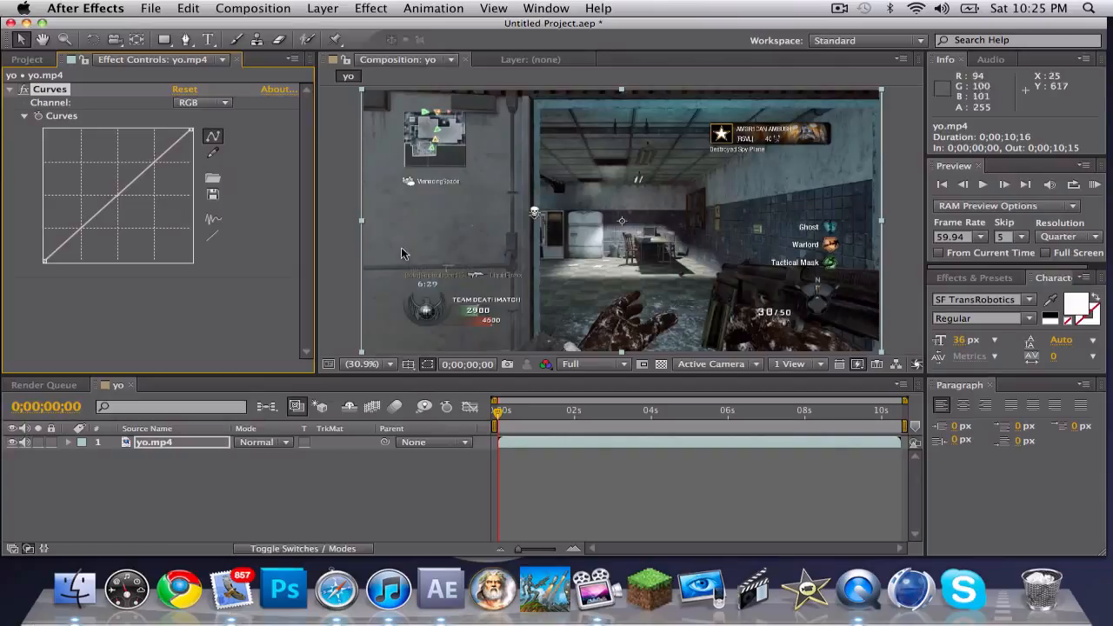
# Move the time indicator to a later frame, around 7 seconds into the gameplay
pyautogui.click(716, 411)
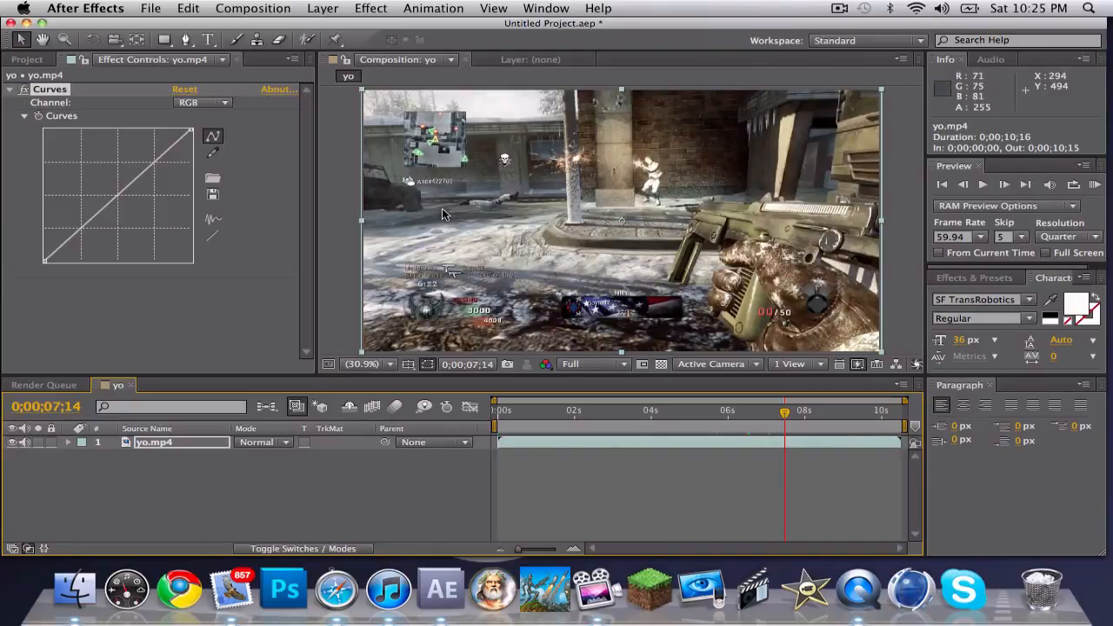
pyautogui.moveTo(438, 216)
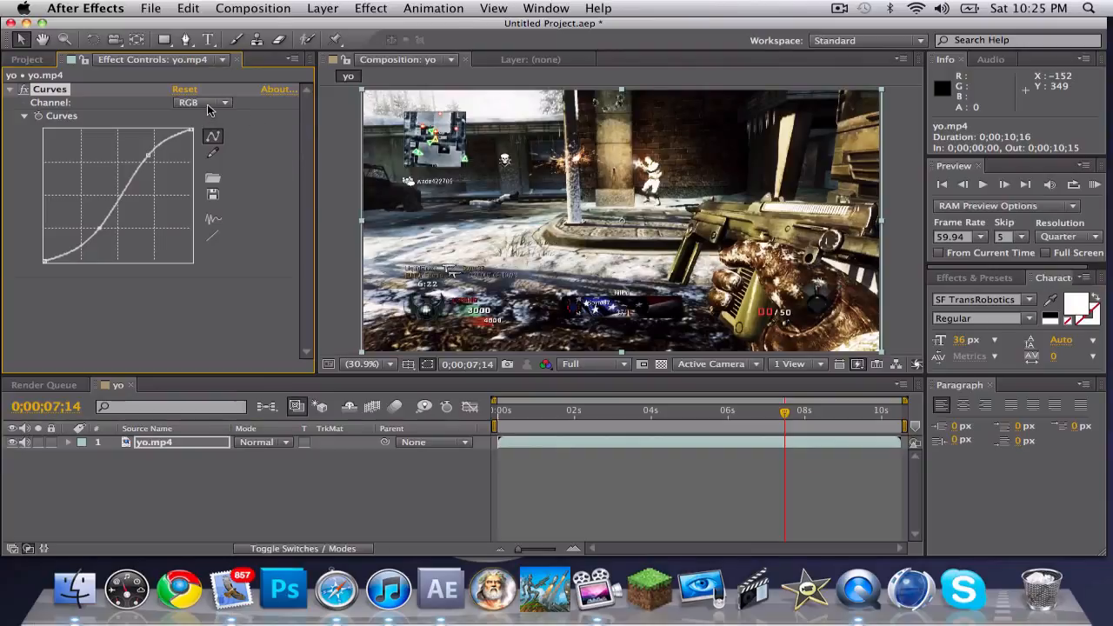
# Switch Curves to the Red channel and bend its curve into an S shape
pyautogui.click(202, 101)
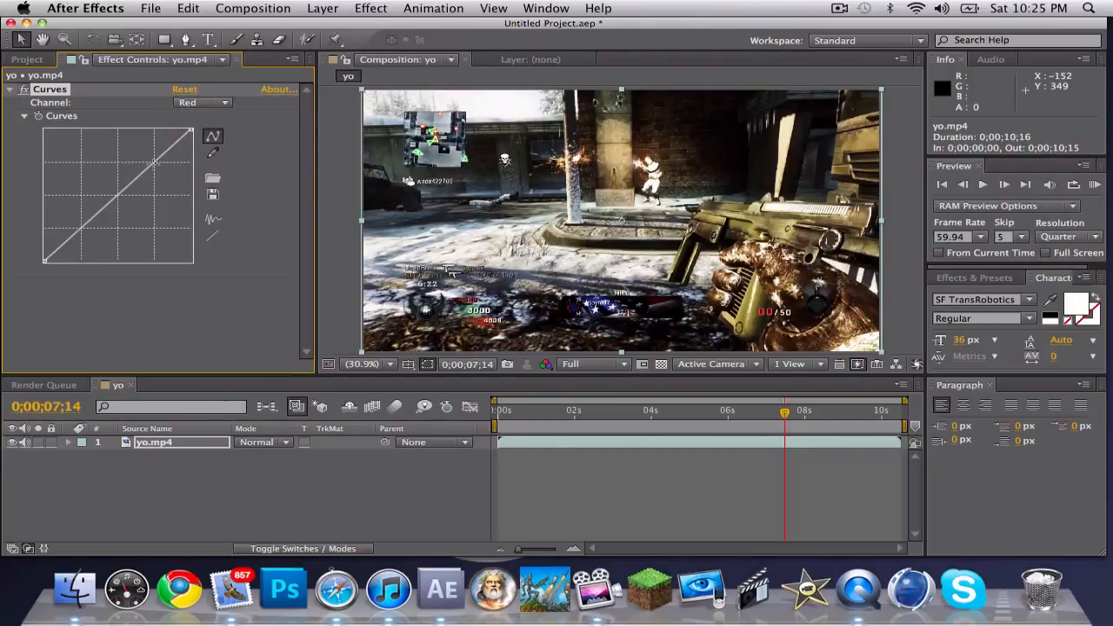
pyautogui.moveTo(155, 163); pyautogui.dragTo(154, 164)
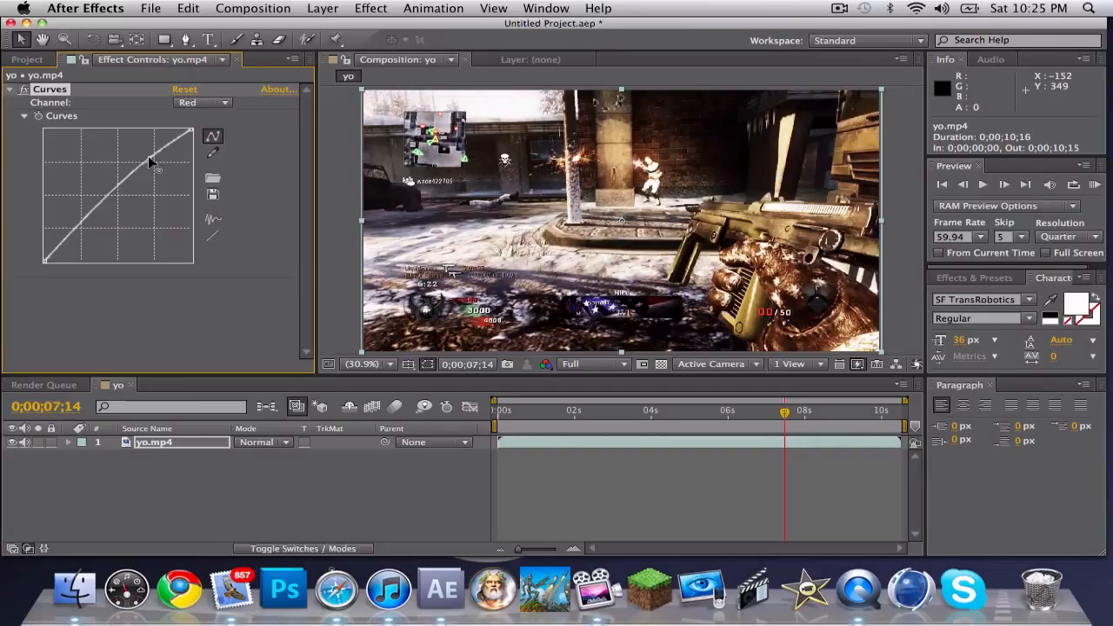
pyautogui.moveTo(148, 163); pyautogui.dragTo(143, 153)
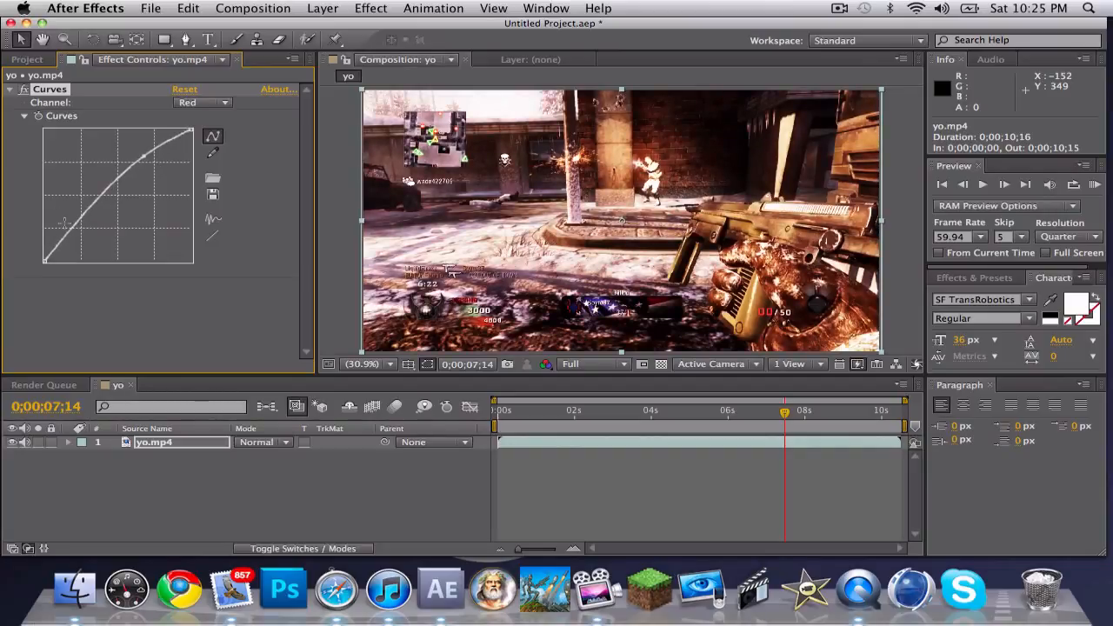
pyautogui.moveTo(66, 223); pyautogui.dragTo(96, 247)
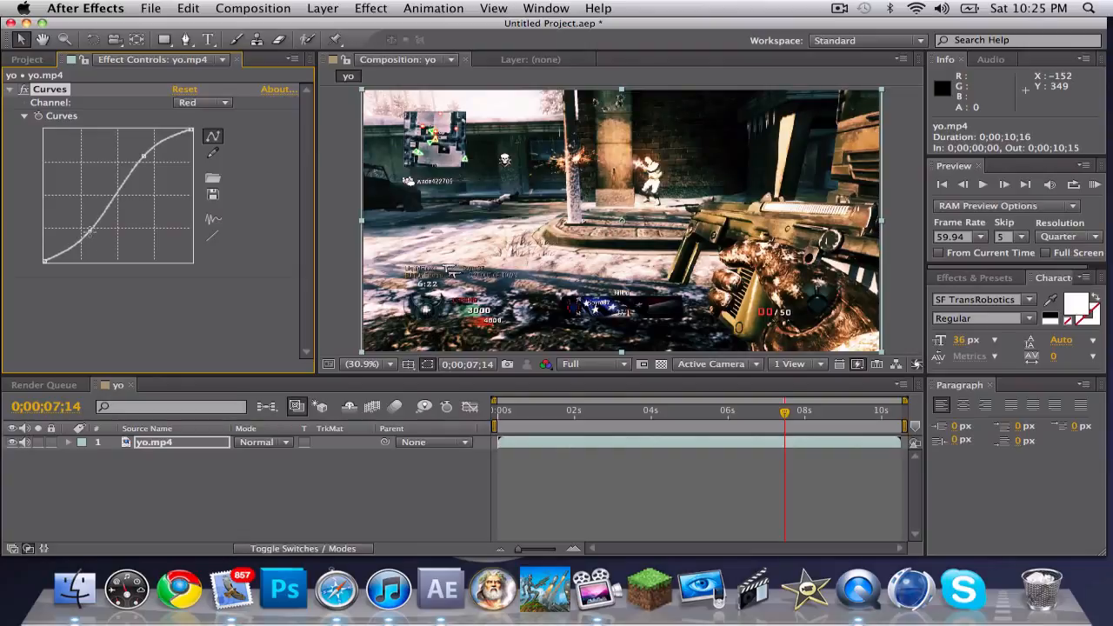
# Switch Curves to the Green channel and give its curve an S shape
pyautogui.click(200, 103)
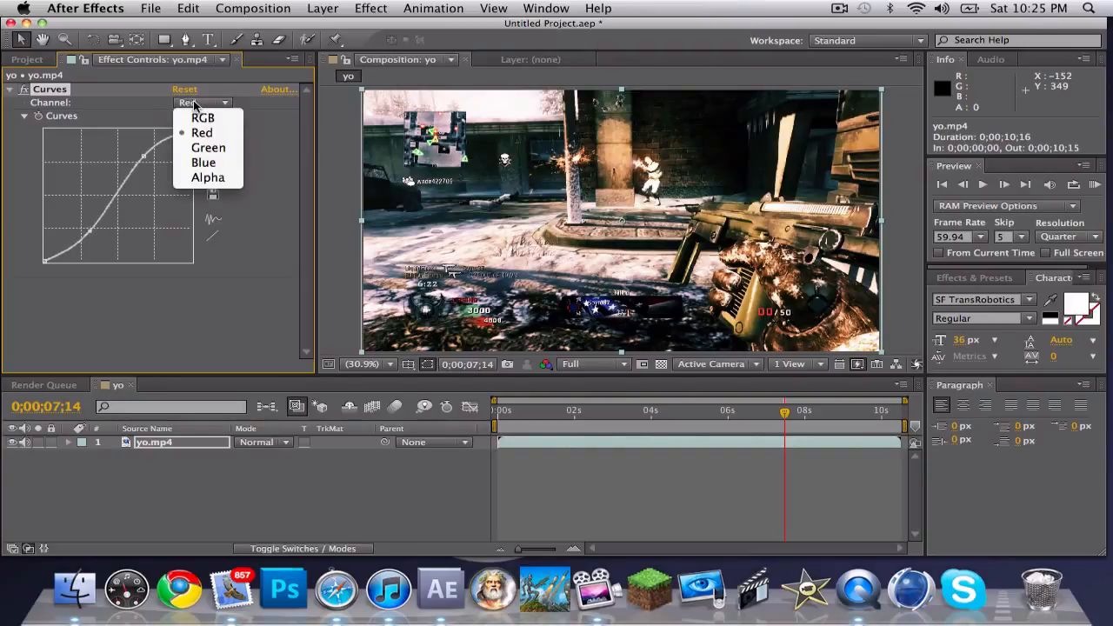
pyautogui.click(209, 146)
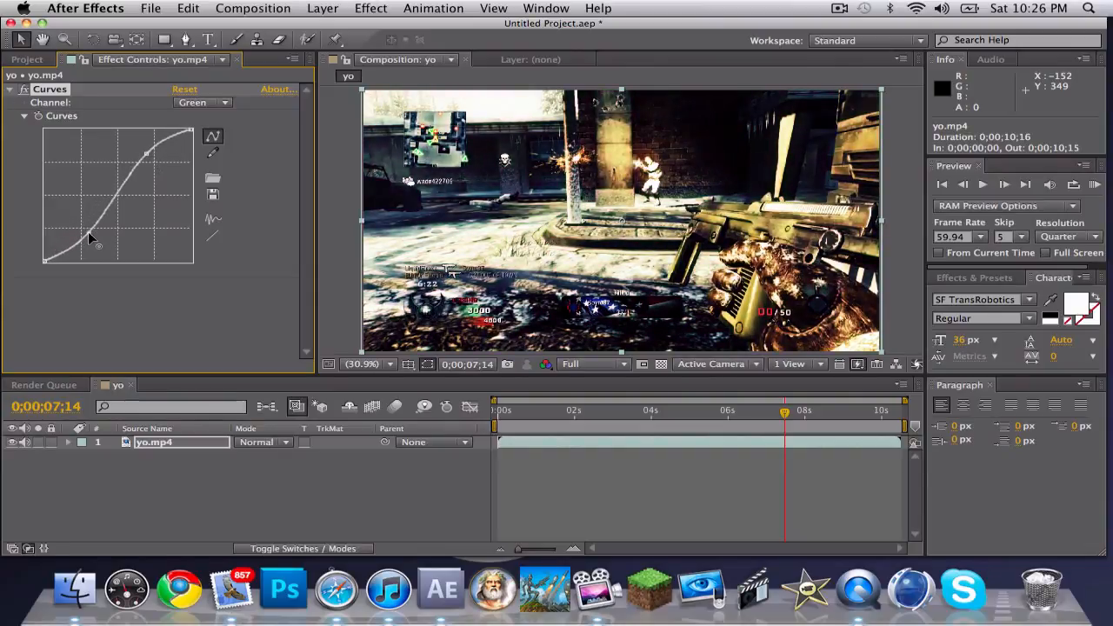
pyautogui.click(202, 101)
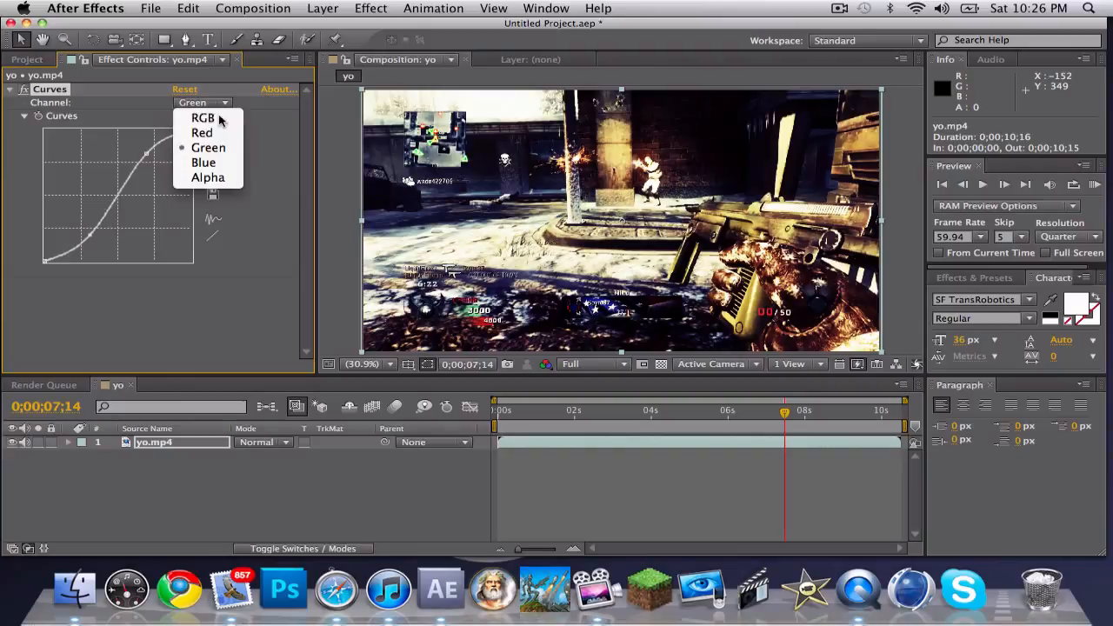
# Switch Curves to the Blue channel, bend it into an S, then double-click the layer
pyautogui.click(201, 162)
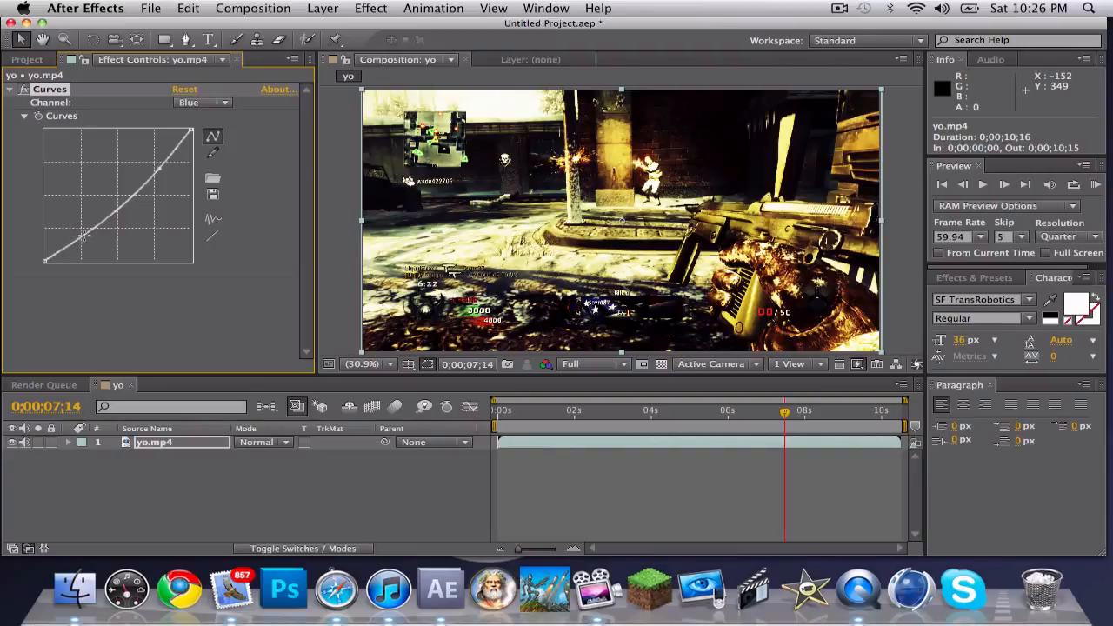
pyautogui.moveTo(78, 234); pyautogui.dragTo(78, 226)
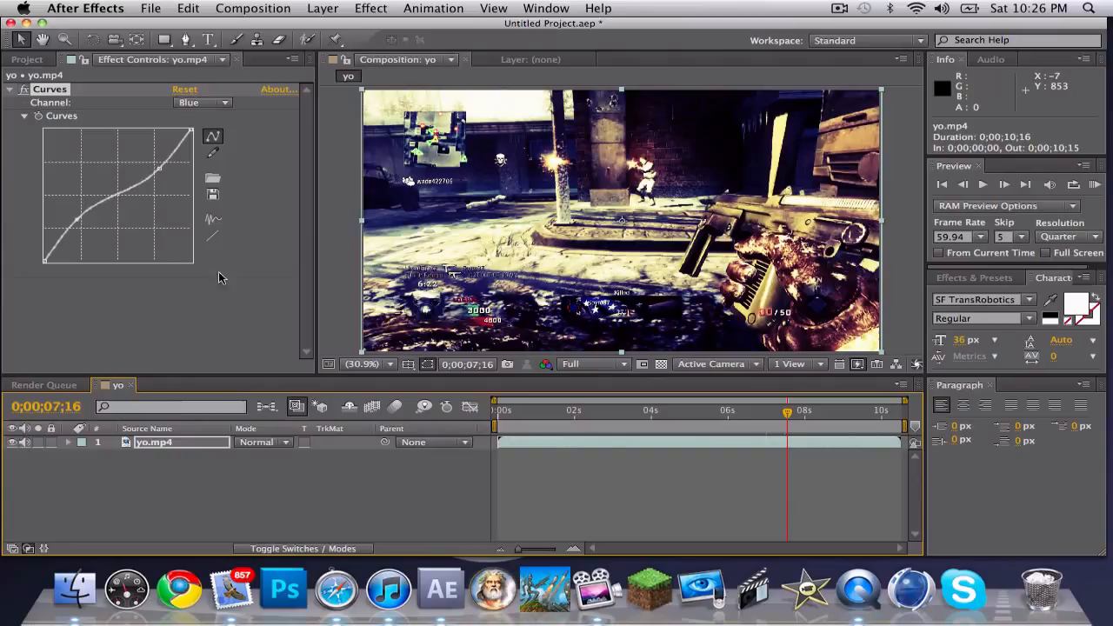
pyautogui.doubleClick(157, 441)
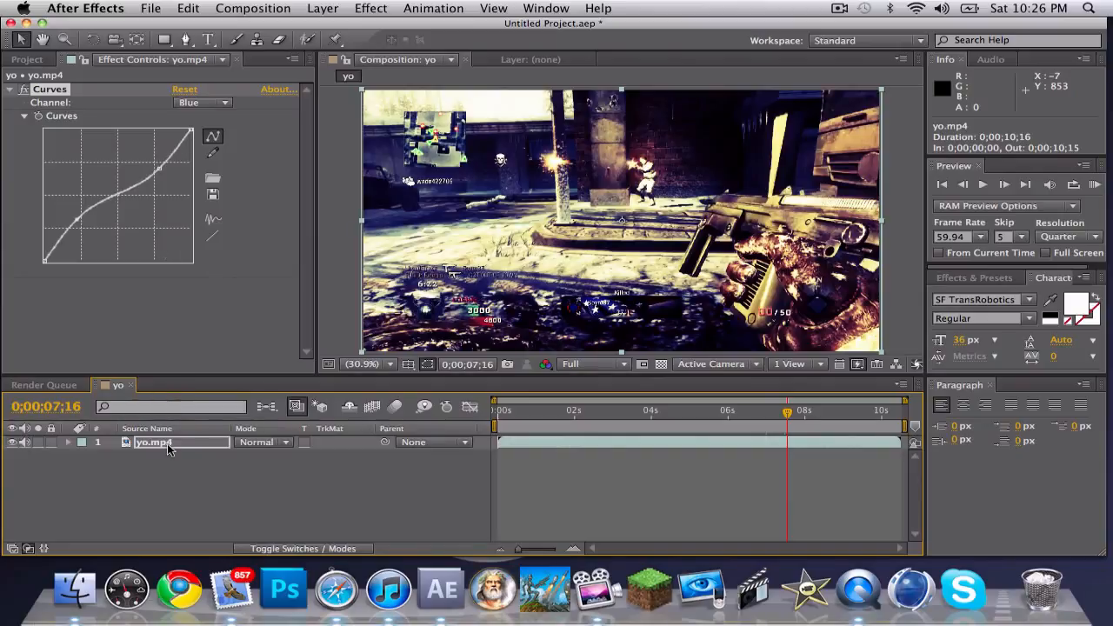